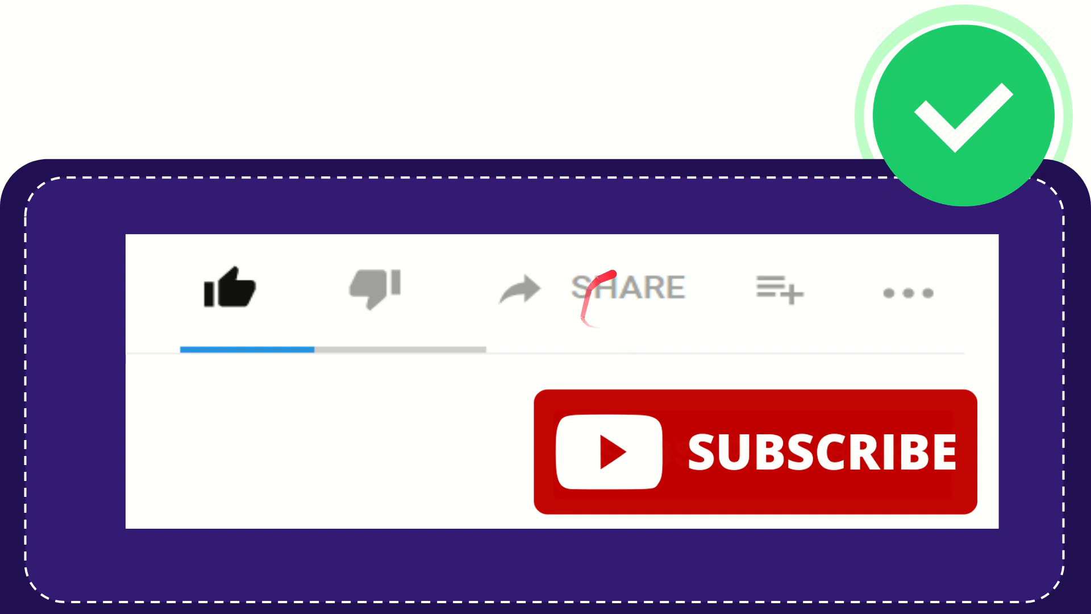
mouse_move(613, 313)
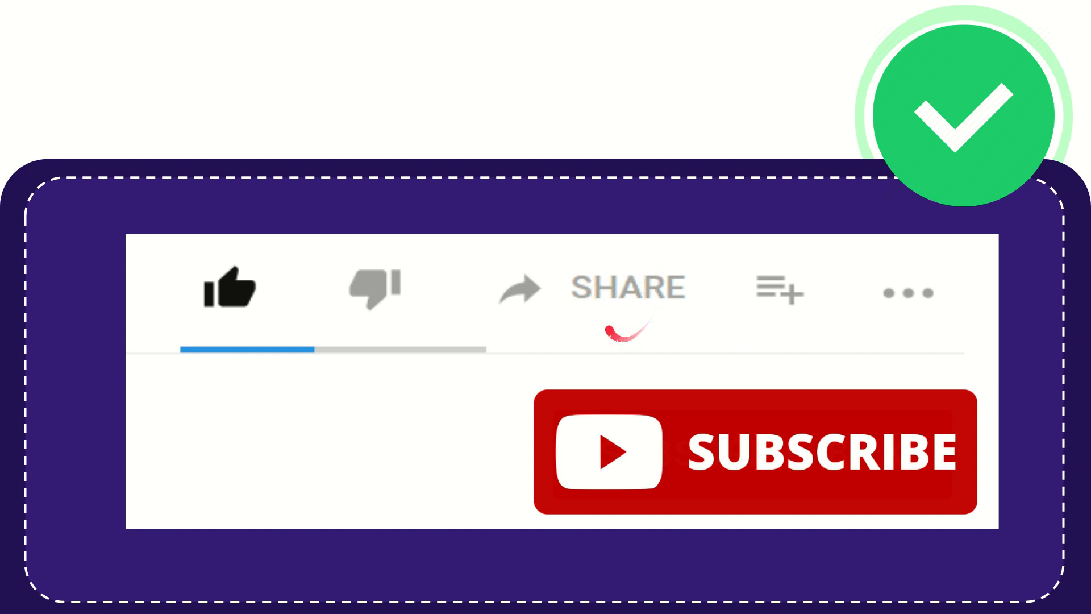